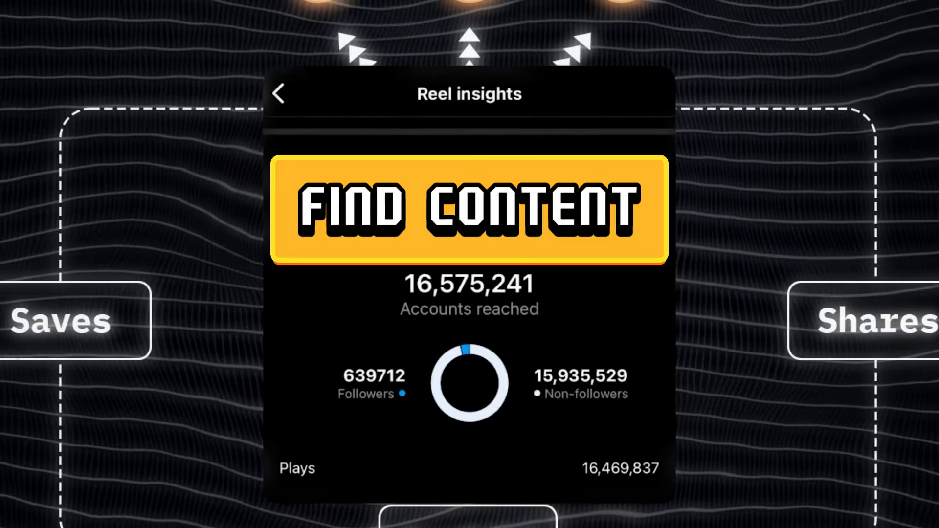
View the motivation account's podcast clip reel and copy its link
left_click(469, 208)
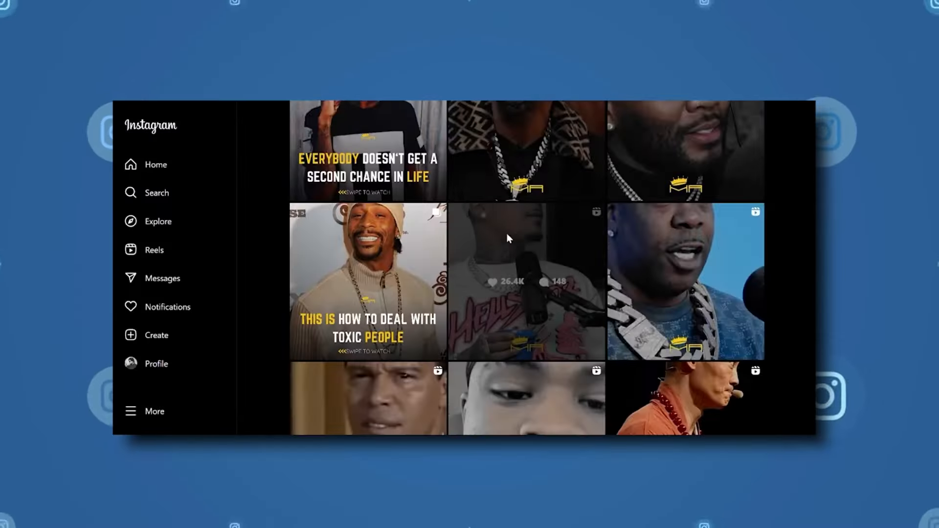
left_click(526, 282)
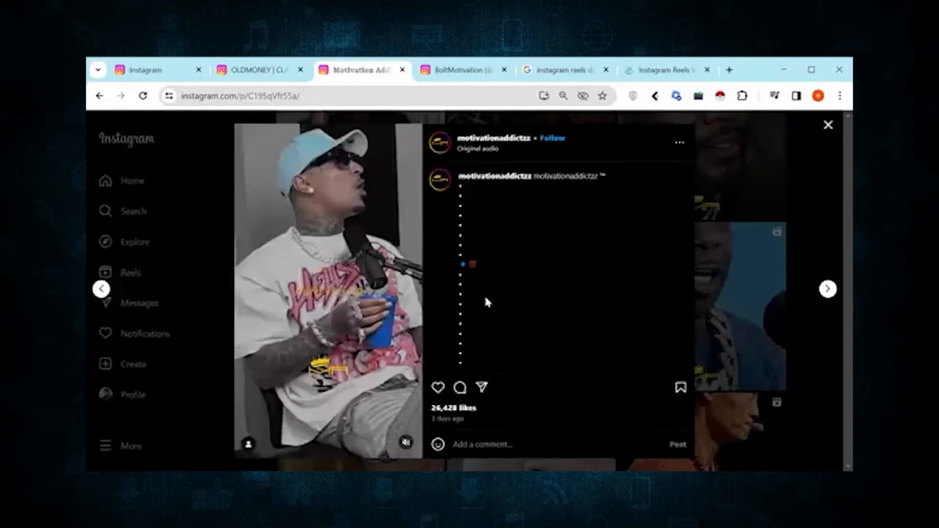
left_click(664, 70)
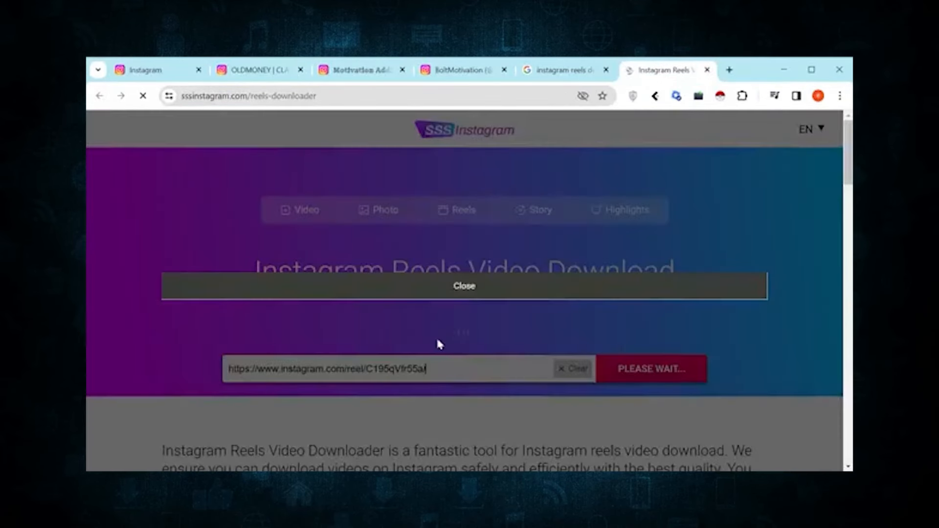
Start downloading the pasted reel on sssinstagram.com/reels-downloader
left_click(650, 368)
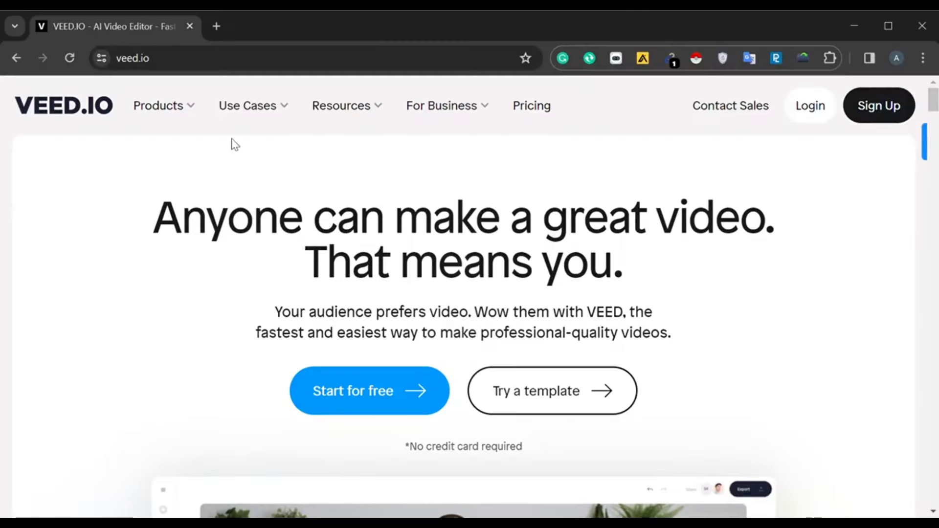
Transcribe the uploaded reel with Video to Text and select the whole transcript
left_click(520, 403)
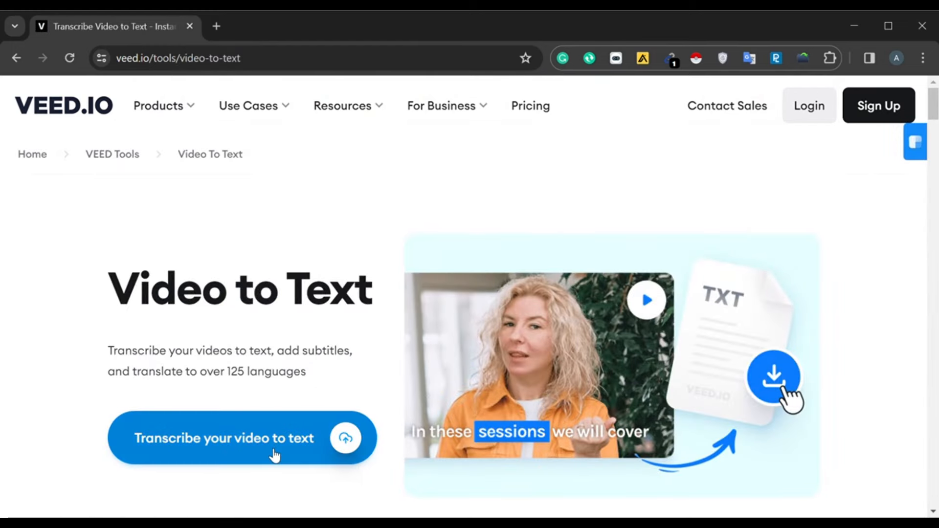
left_click(242, 437)
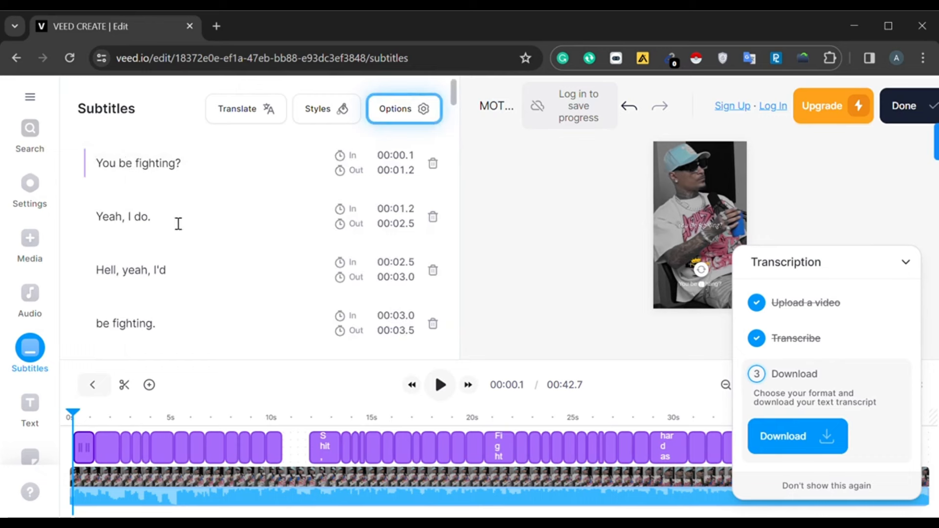
scroll("down", 3)
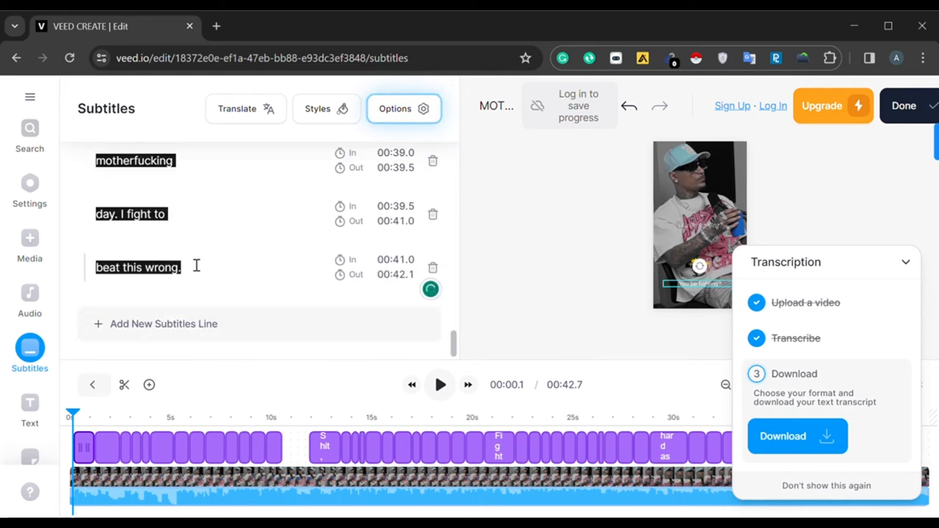
left_click(138, 267)
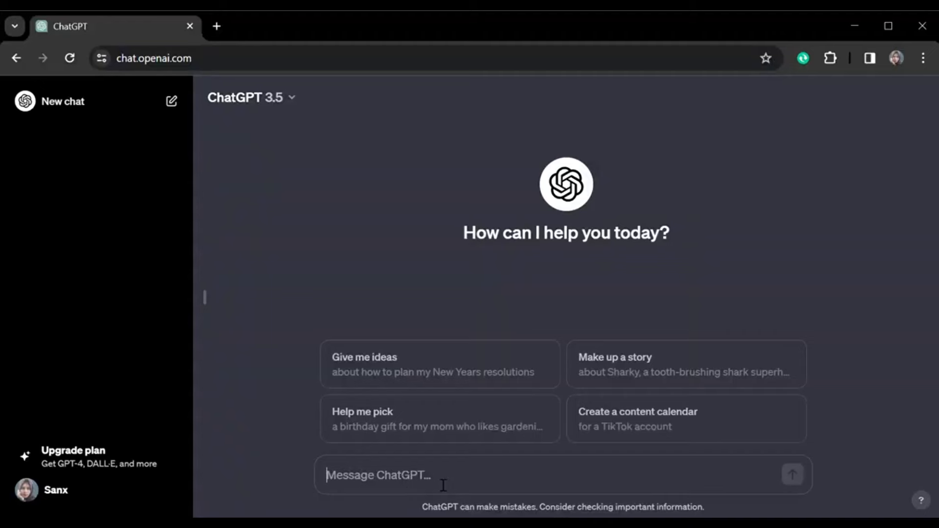
Ask ChatGPT to rewrite the script as an easy, motivational speech and select the reply
type("Rewrite the the following script, and make it a motivation speech of 160 words")
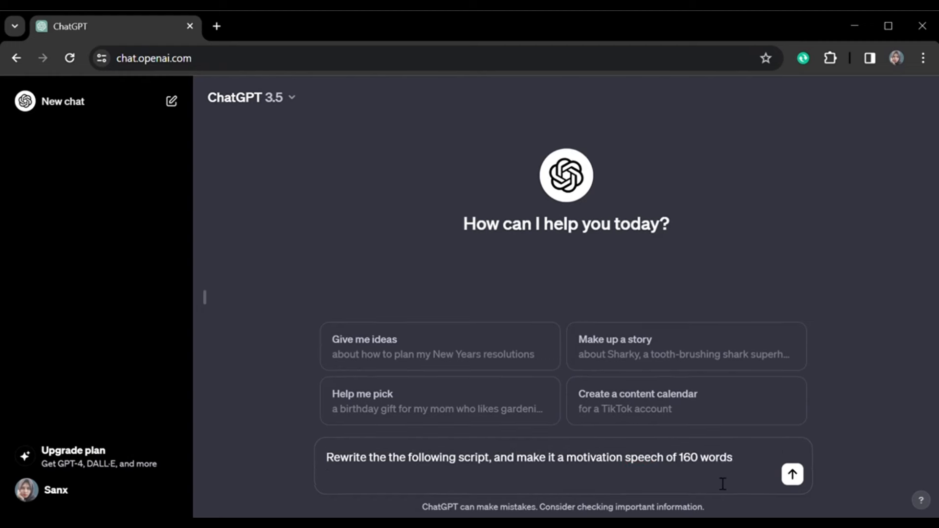
type("Tone motivational, keep it easy to und")
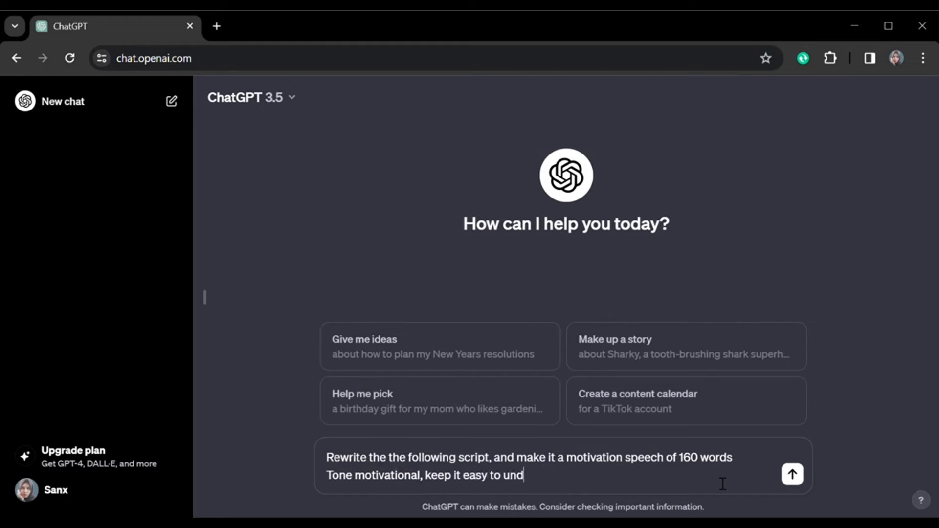
left_click(791, 474)
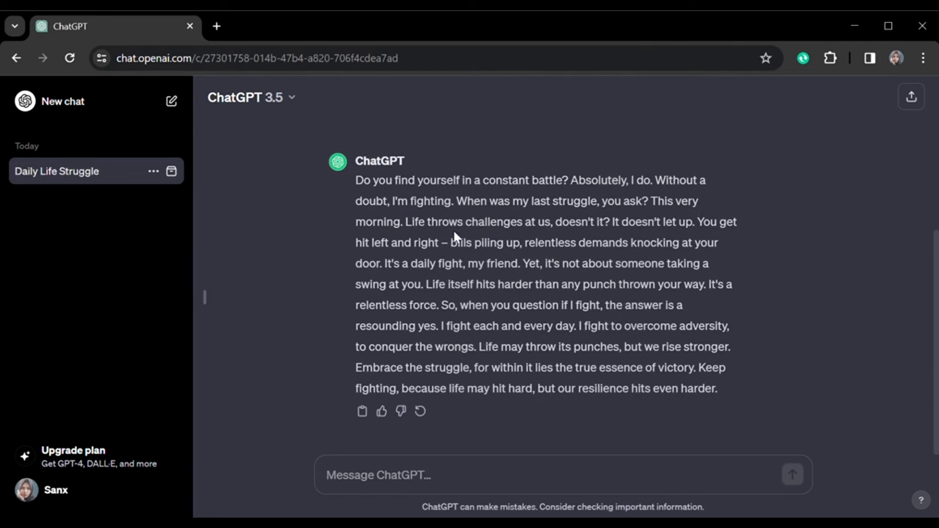
left_click_drag(355, 179, 716, 387)
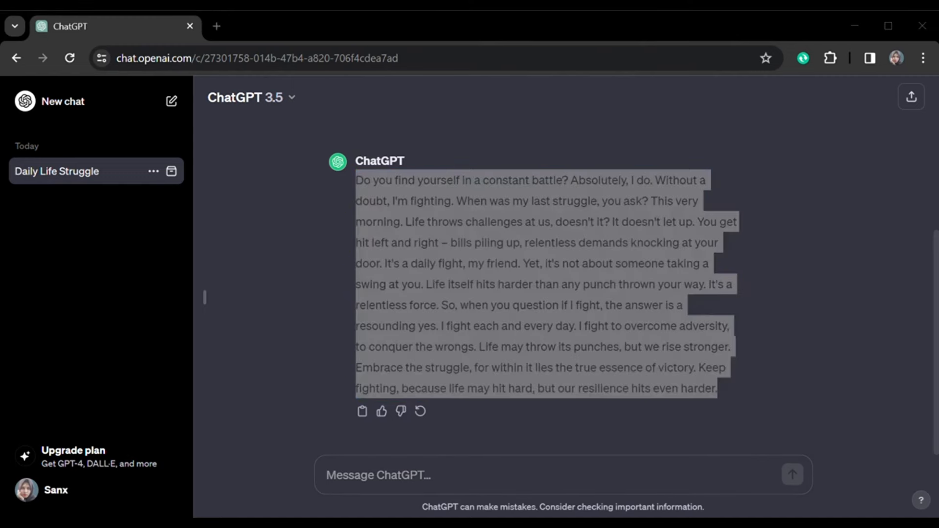
mouse_move(168, 508)
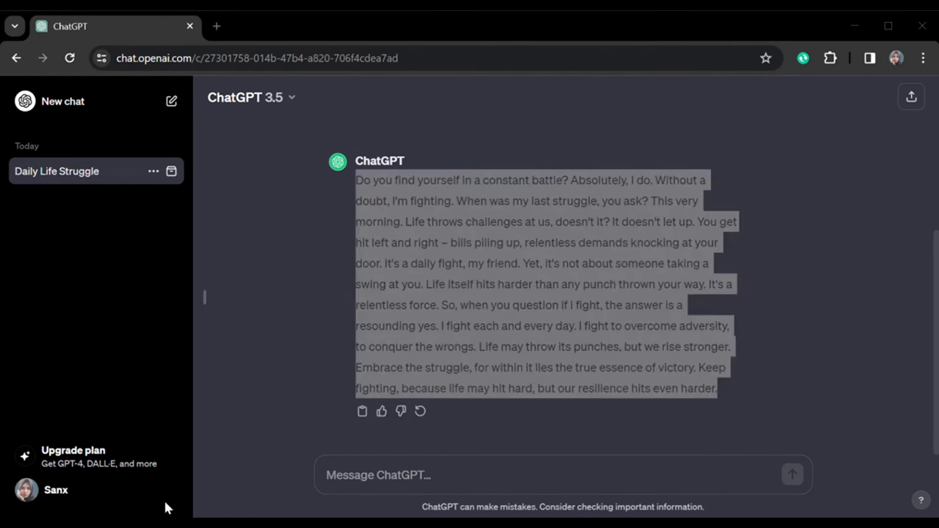
mouse_move(270, 49)
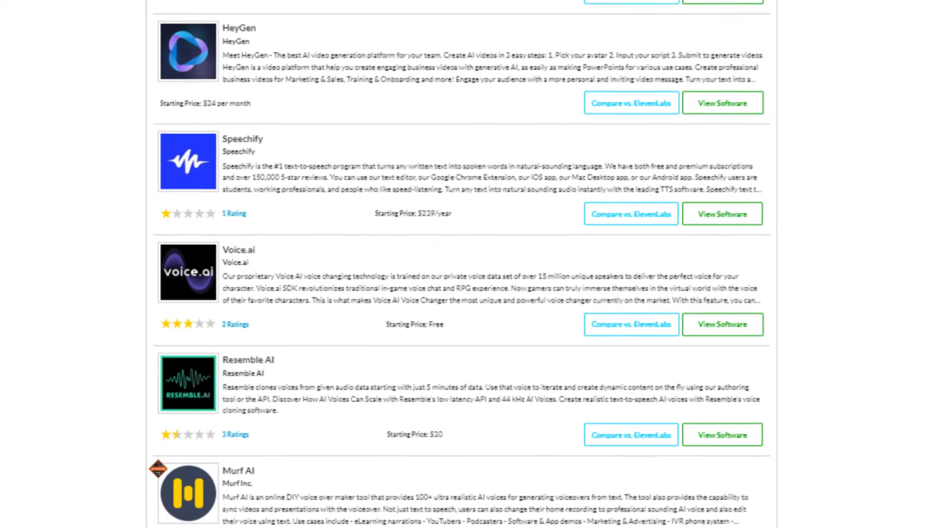
Choose a target language for dubbing the uploaded 14-second clip
scroll("down", 3)
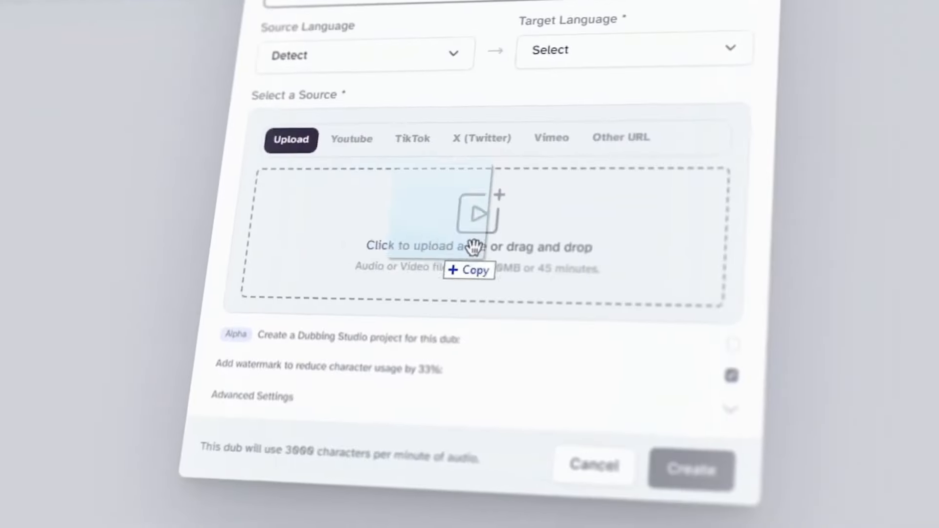
left_click(632, 50)
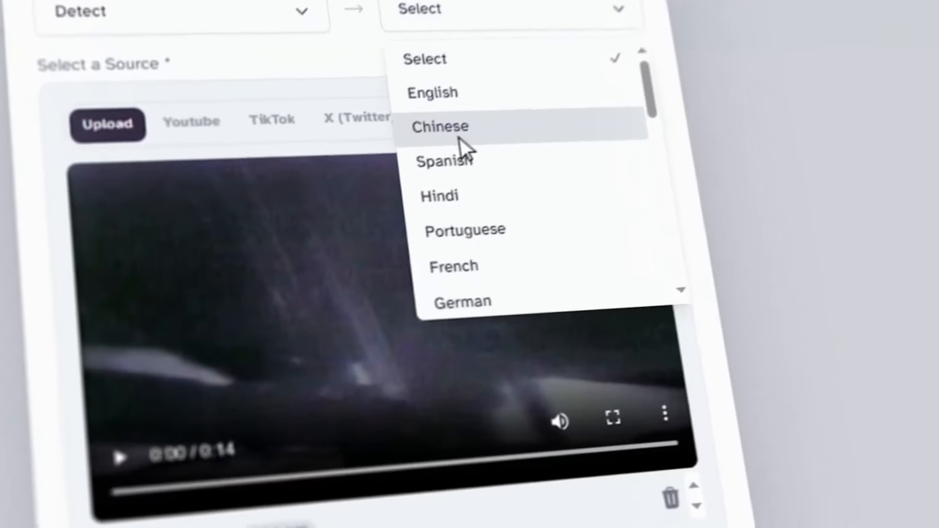
left_click(439, 126)
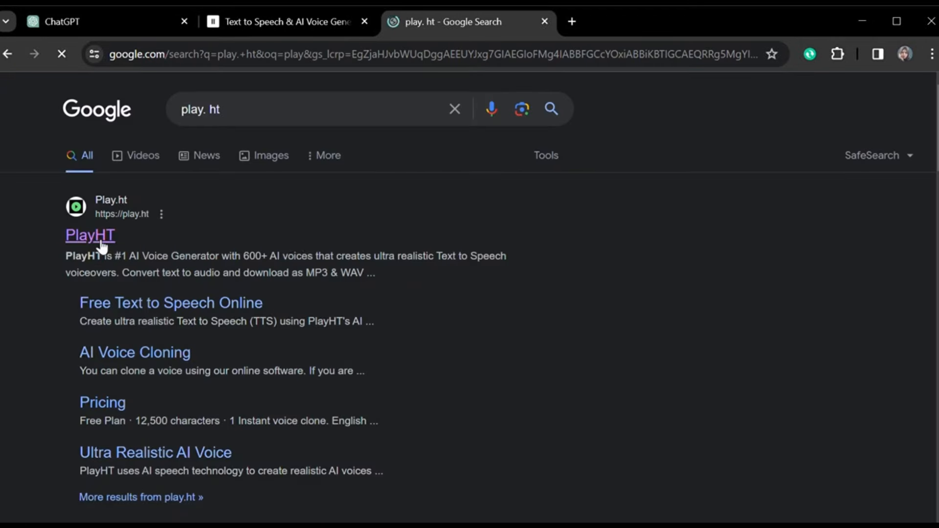
Go from the play.ht search result to PlayHT and enter its voice studio
left_click(90, 235)
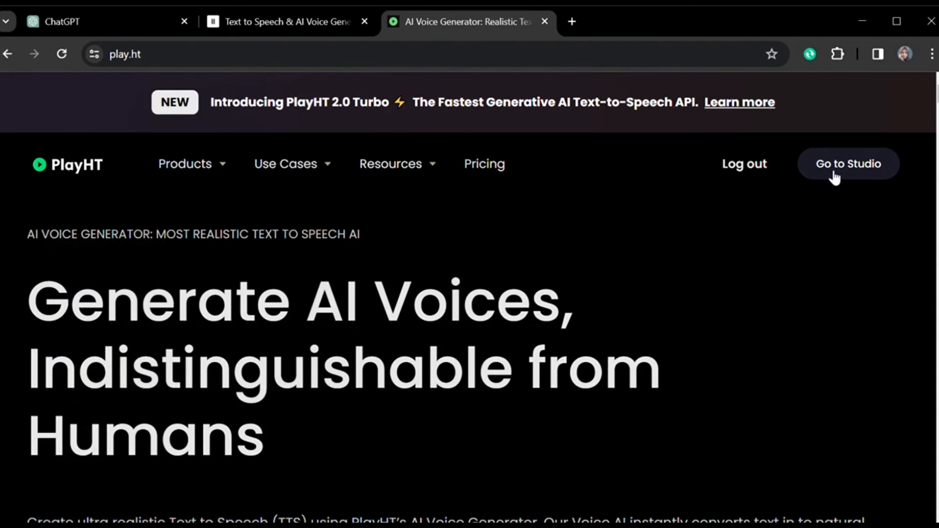
left_click(848, 163)
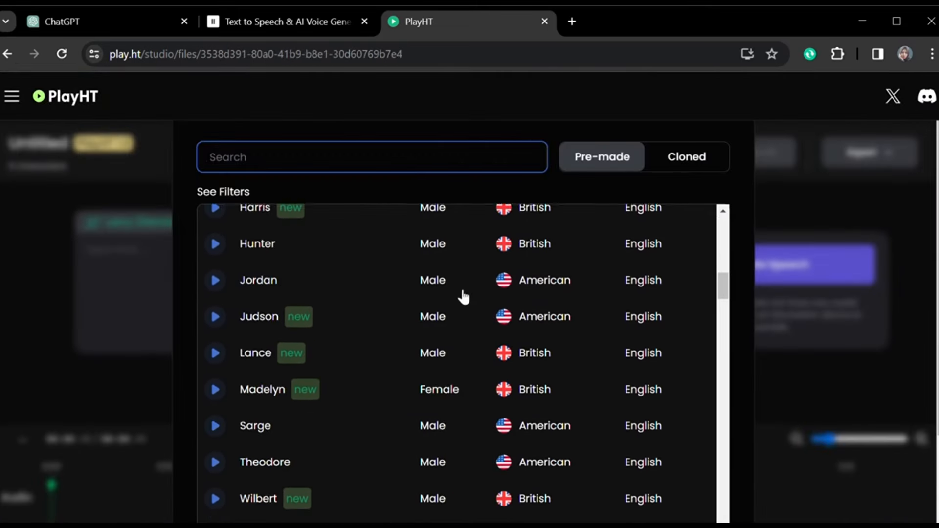
Break the motivational script into separate paragraphs for William's voice
scroll("down", 3)
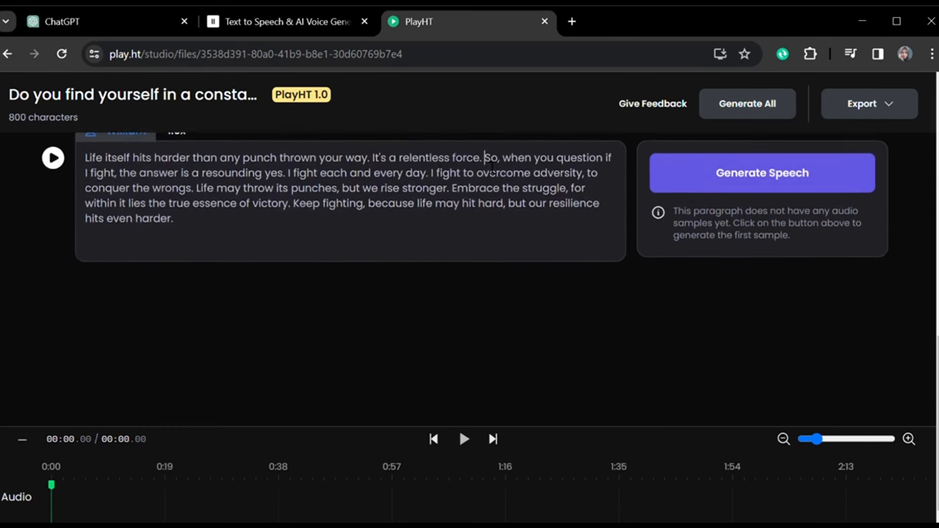
left_click(761, 173)
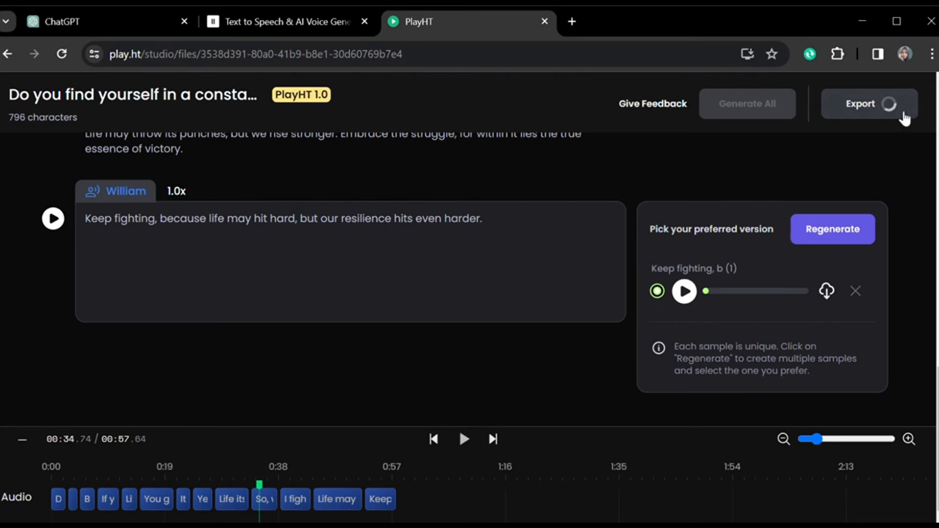
mouse_move(880, 115)
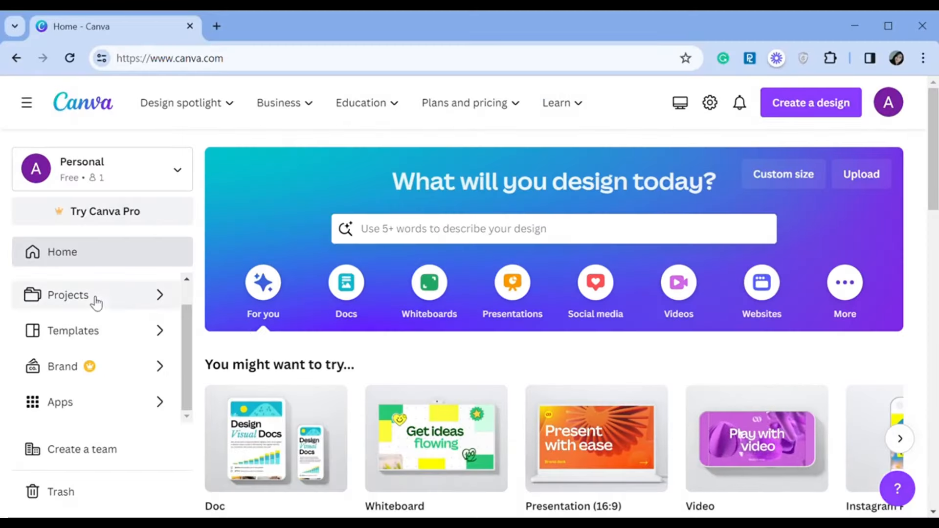
Search Instagram reel templates and choose the Green Bold Lose Weight fitness template
type("instagram rel")
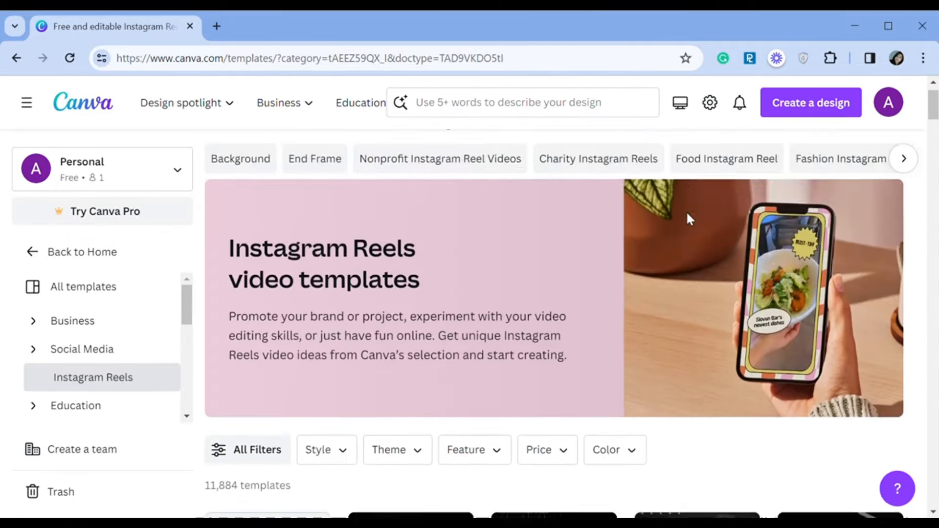
scroll("down", 3)
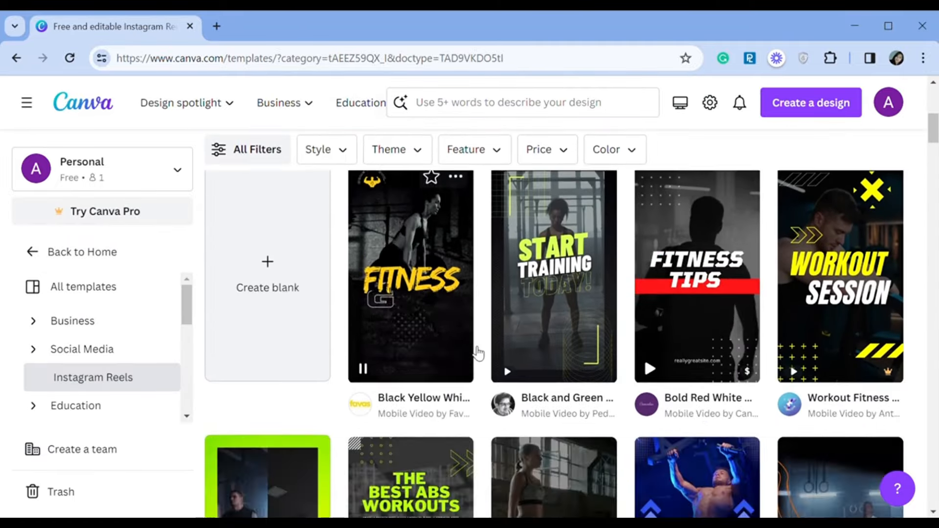
scroll("down", 3)
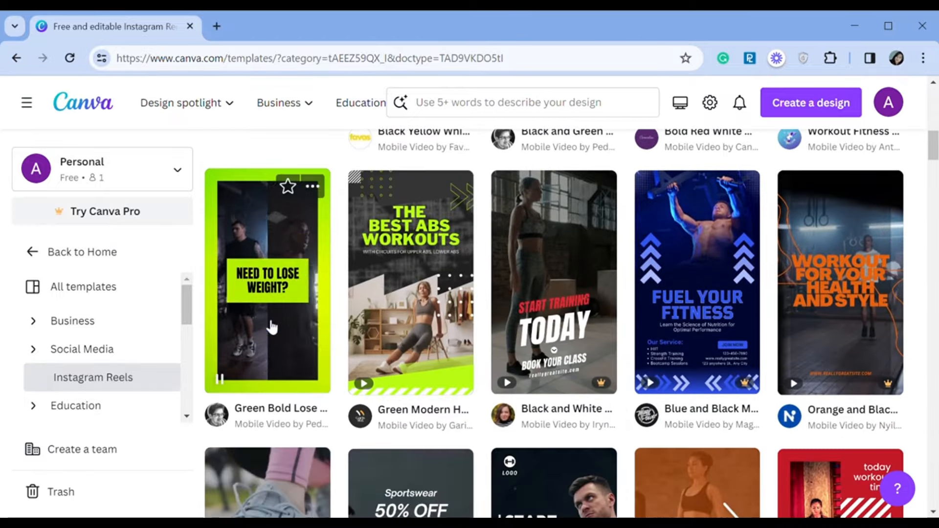
left_click(266, 282)
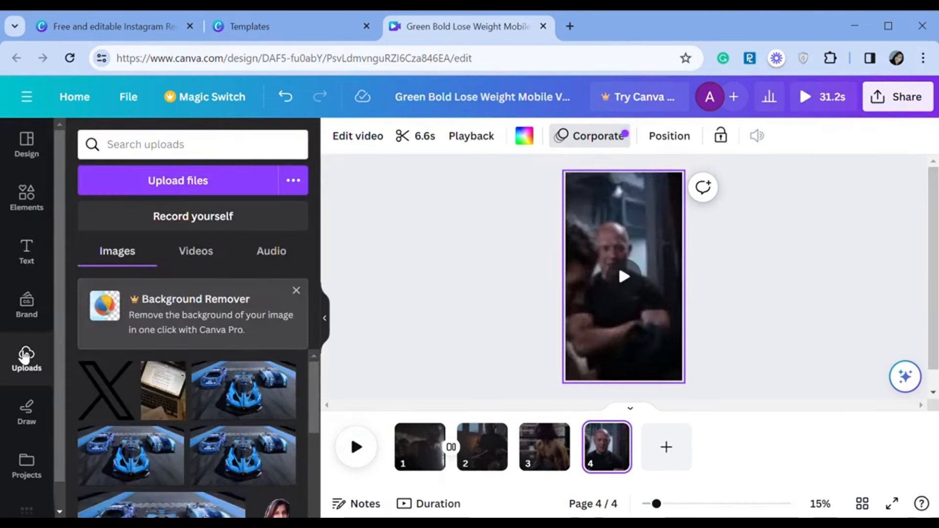
Upload the PlayHT voiceover and add a 23-second 'men gym' stock video clip
left_click(271, 250)
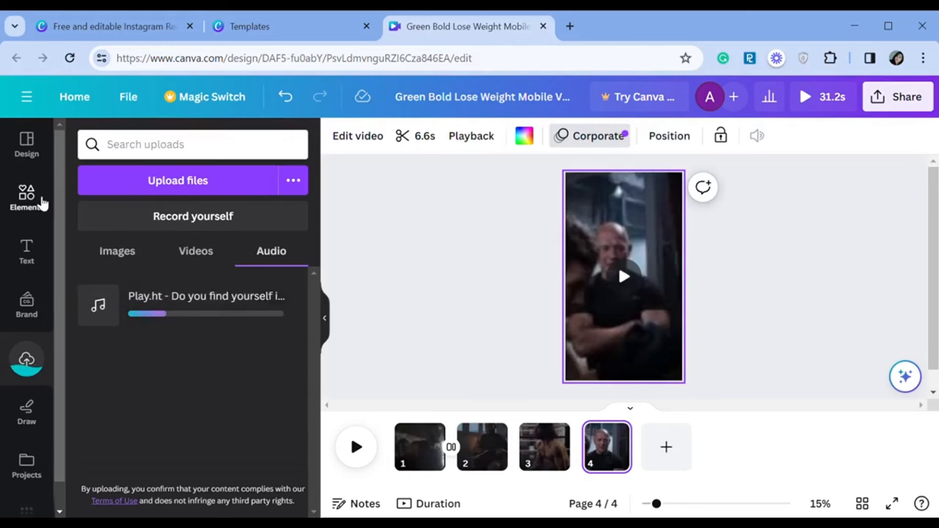
left_click(26, 197)
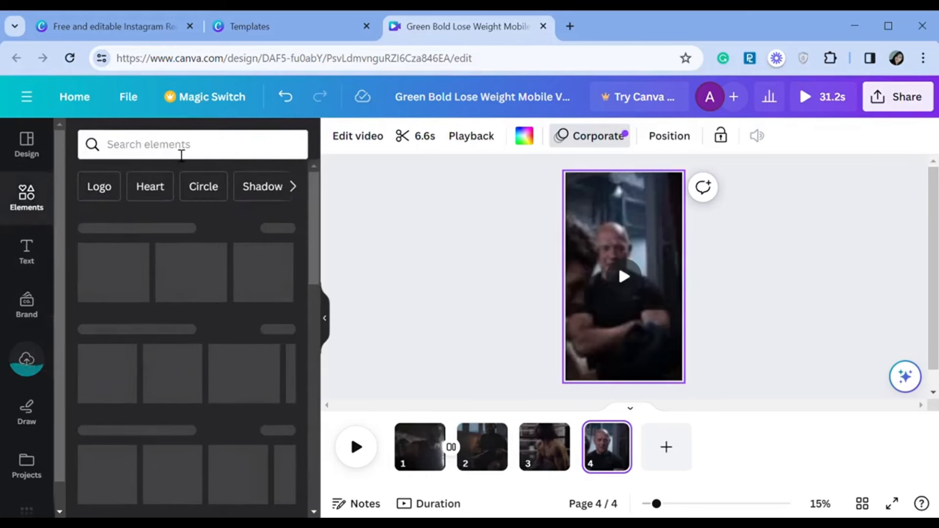
type("men gym")
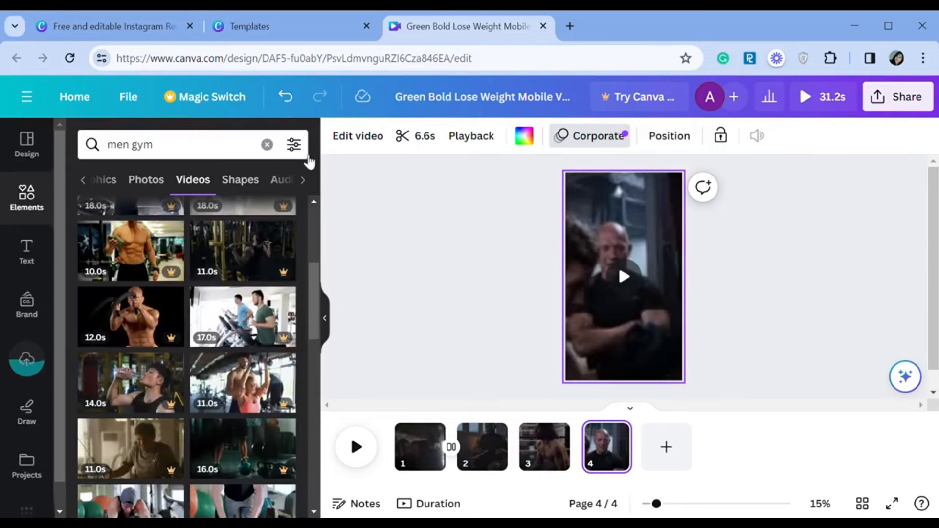
left_click(293, 144)
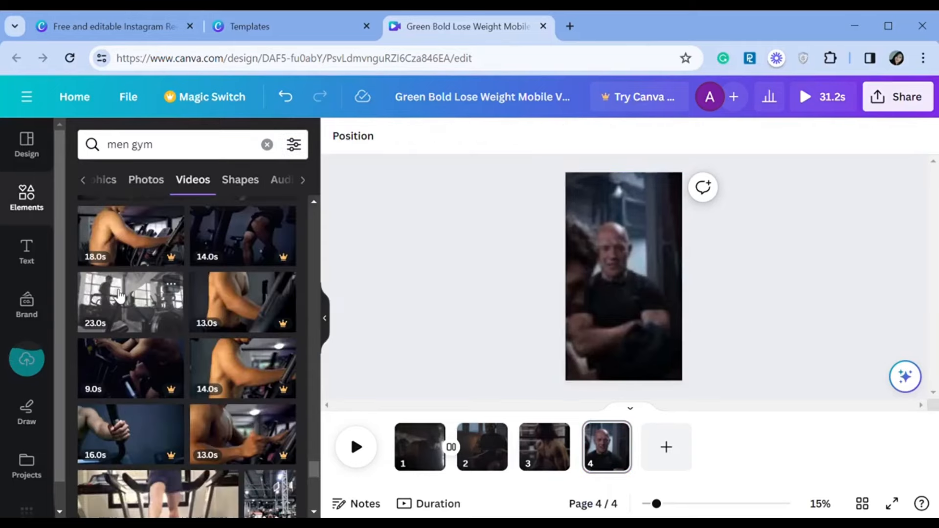
left_click(27, 359)
type("inspiration music")
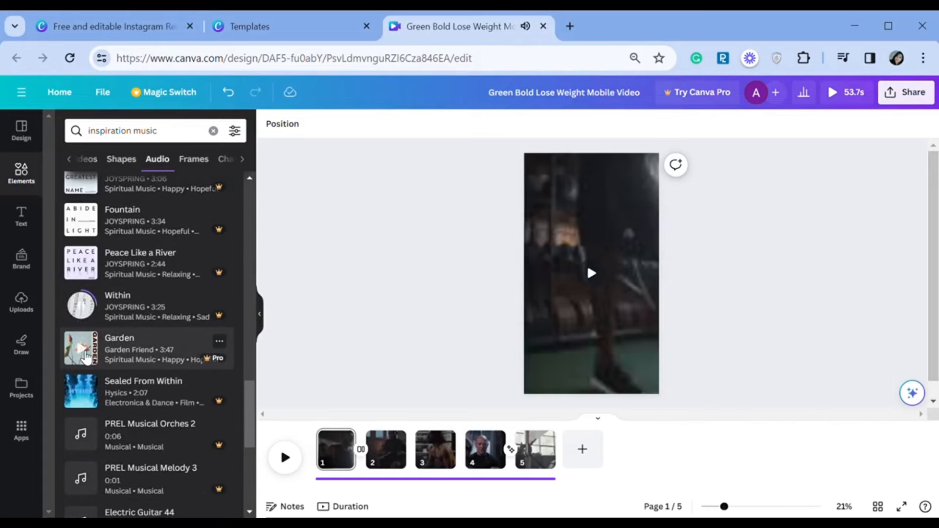
scroll("down", 3)
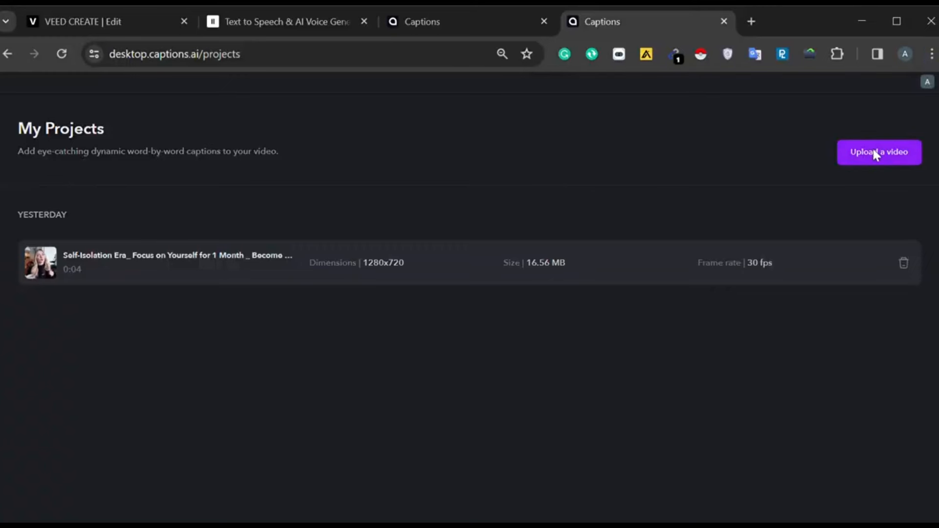
Upload the exported MP4 as a new project and preview its word-by-word captions
left_click(878, 151)
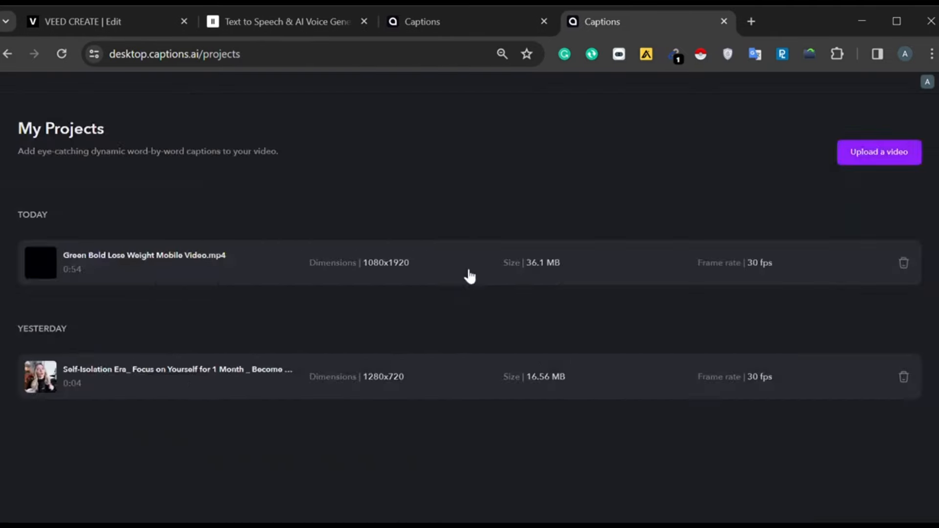
left_click(143, 262)
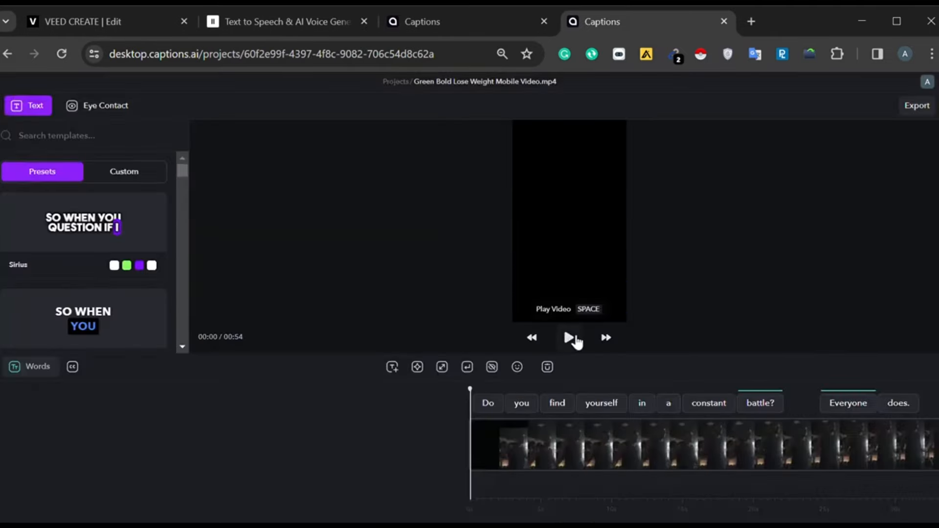
left_click(567, 337)
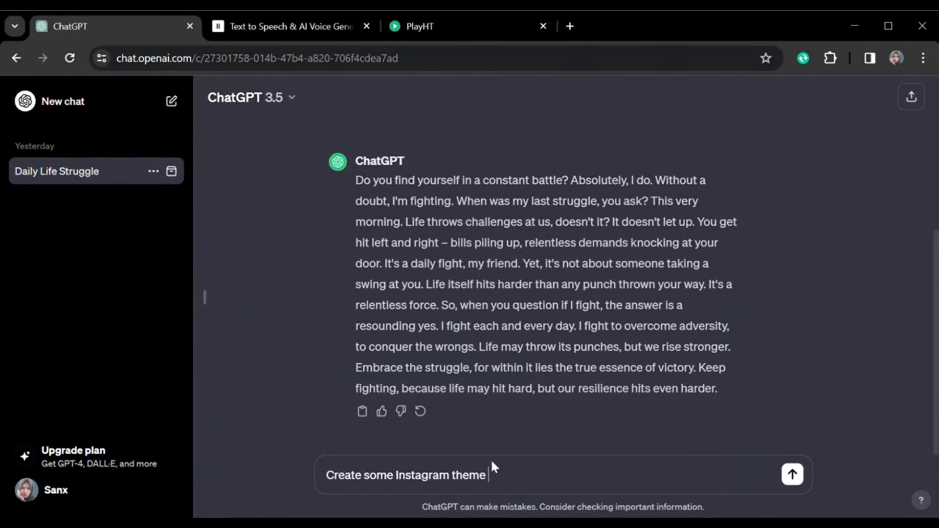
Send the motivational page-name request, then draft a prompt asking for a simple four-line bio
left_click(790, 474)
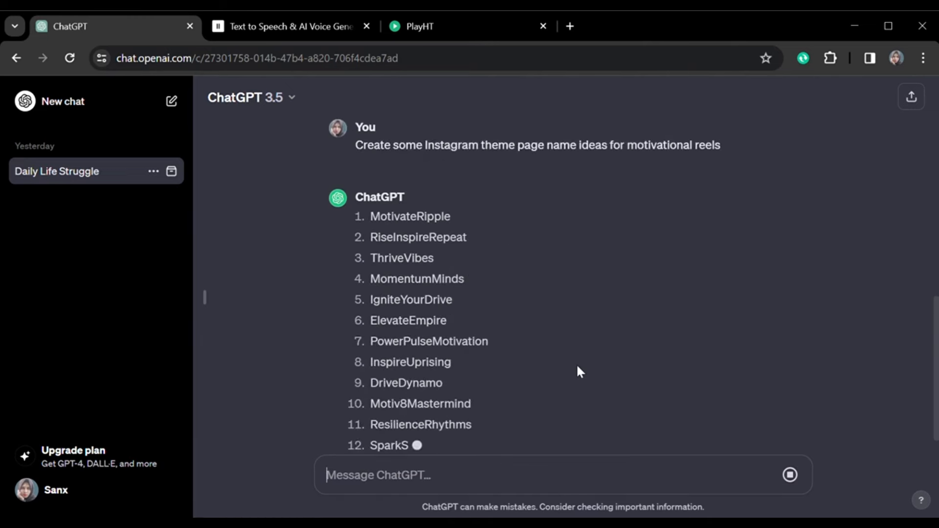
type("Create a bio,")
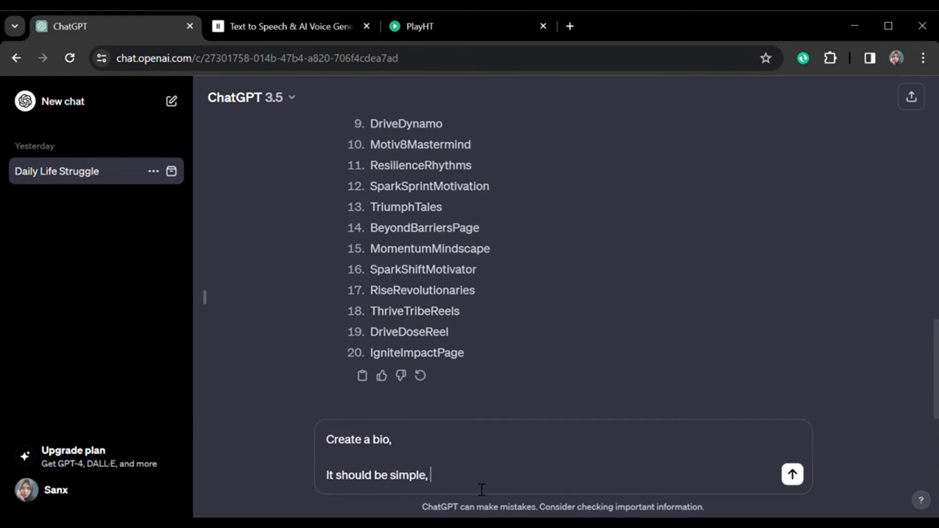
type("in 4 small lines, with number like change 10")
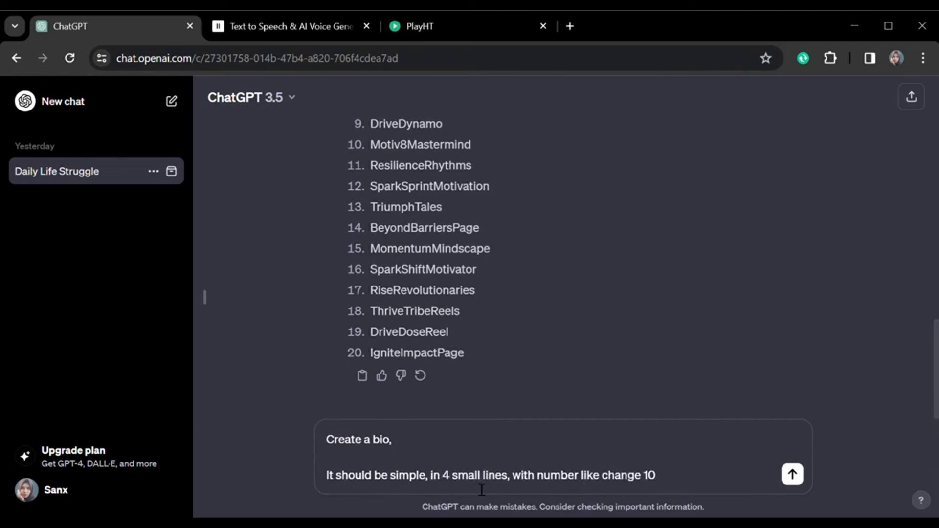